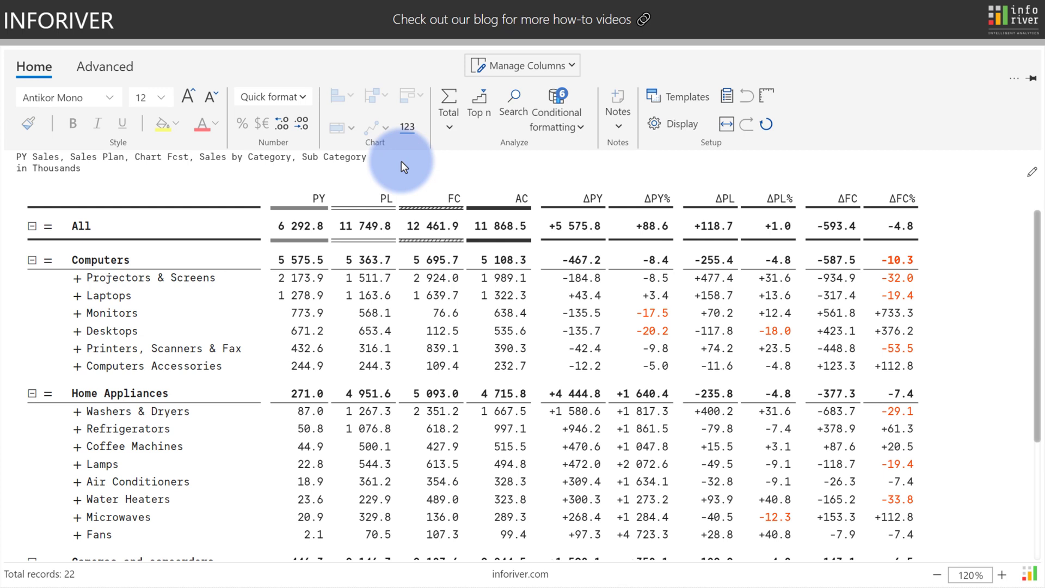
pyautogui.moveTo(832, 198)
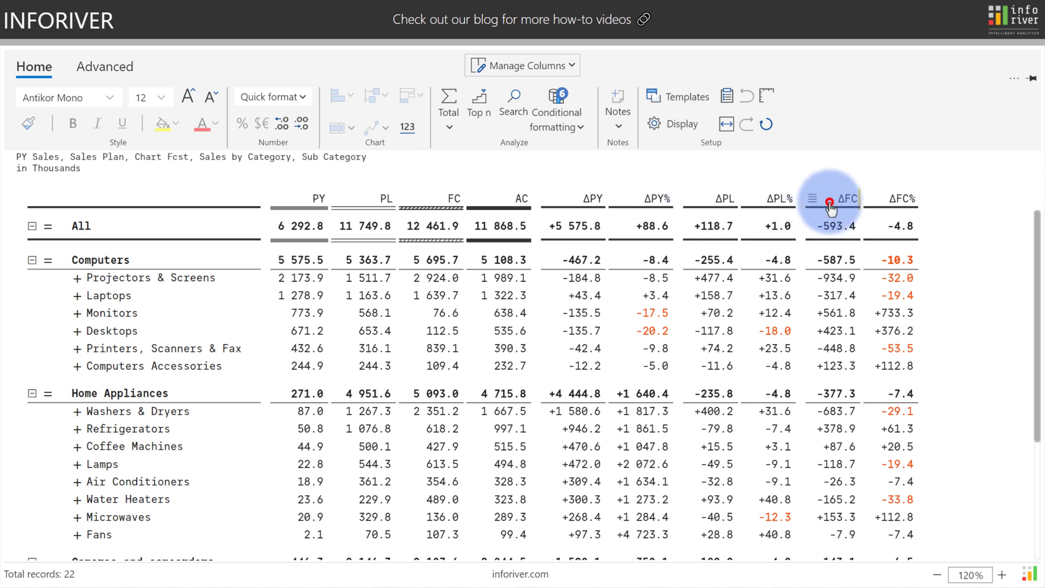
# Step: Select the ΔFC forecast-variance column of the sales variance table
pyautogui.click(848, 198)
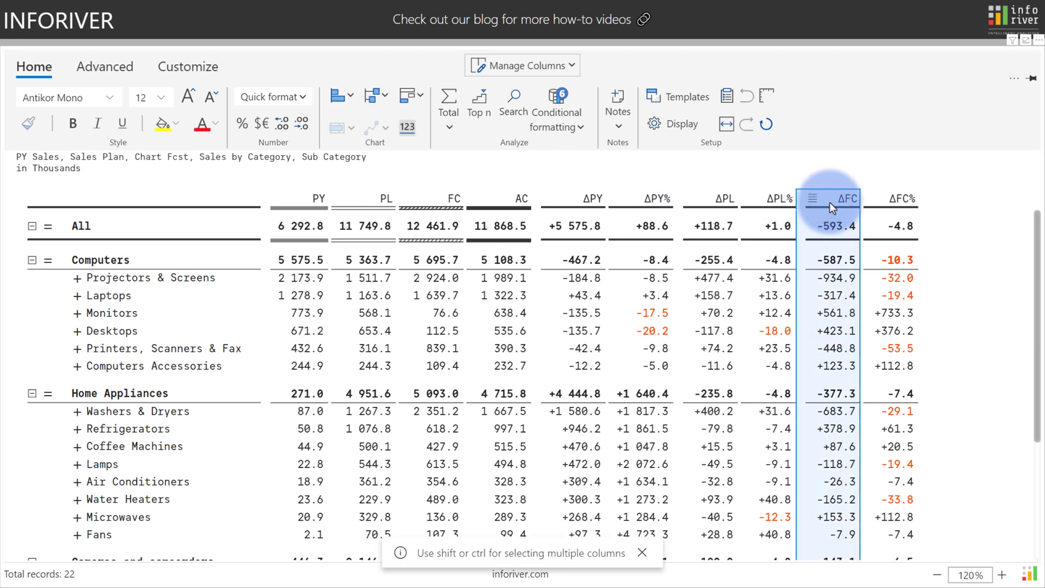
# Step: Show ΔFC values as a Colored Waterfall, red for negatives and green for positives
pyautogui.click(414, 96)
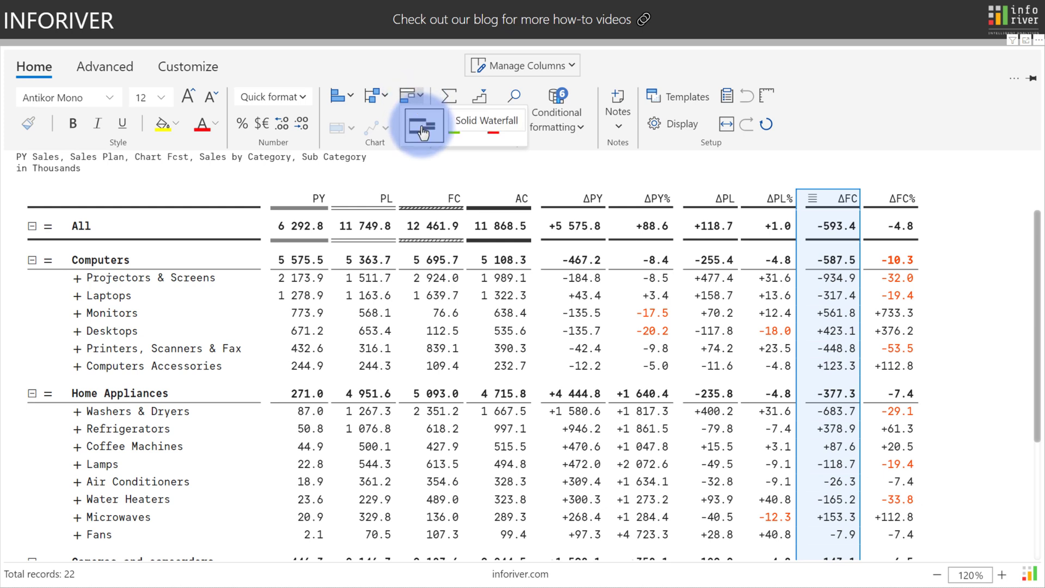
pyautogui.moveTo(505, 127)
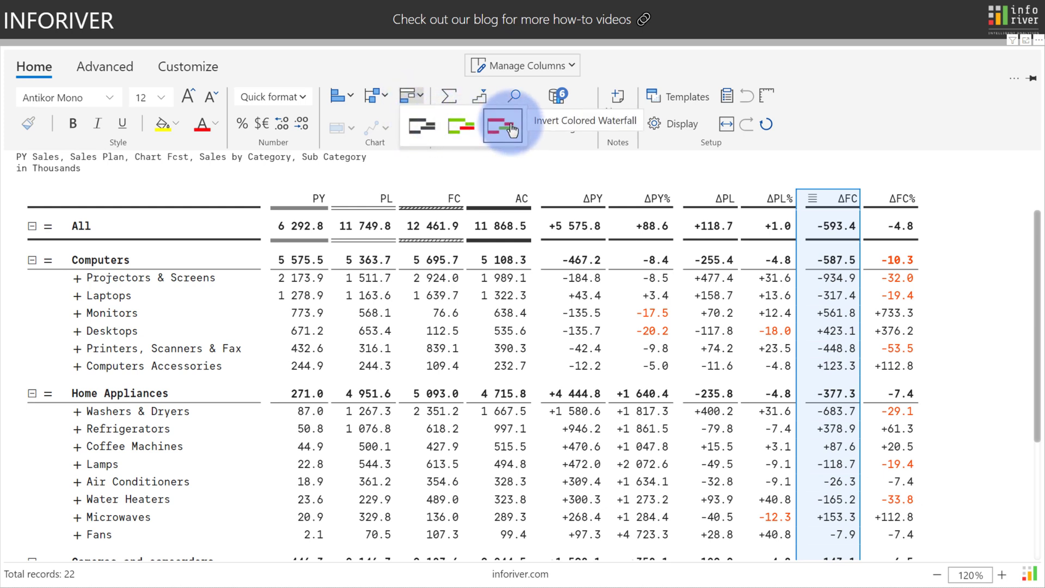
pyautogui.moveTo(461, 126)
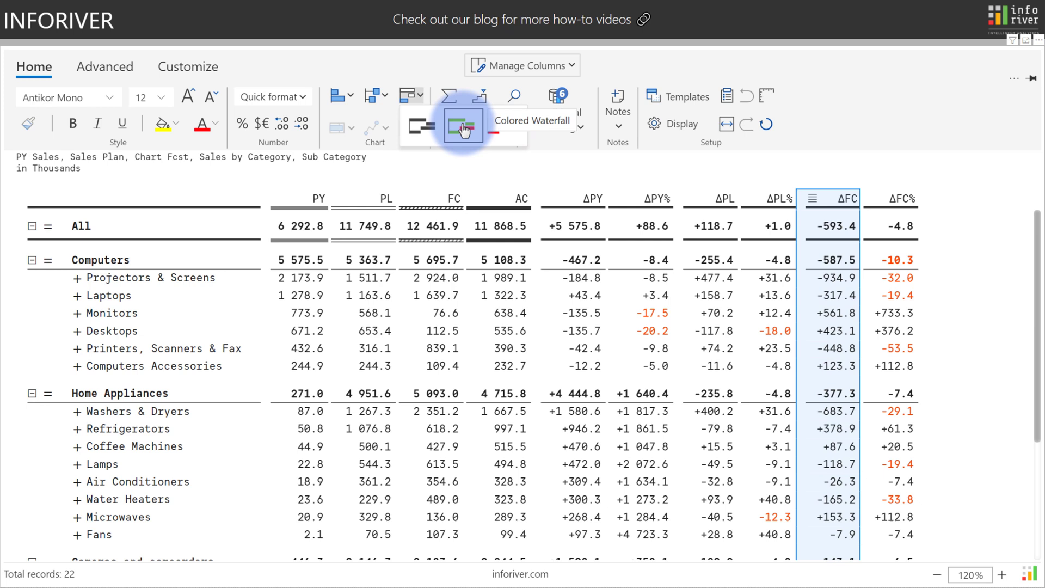
pyautogui.click(462, 126)
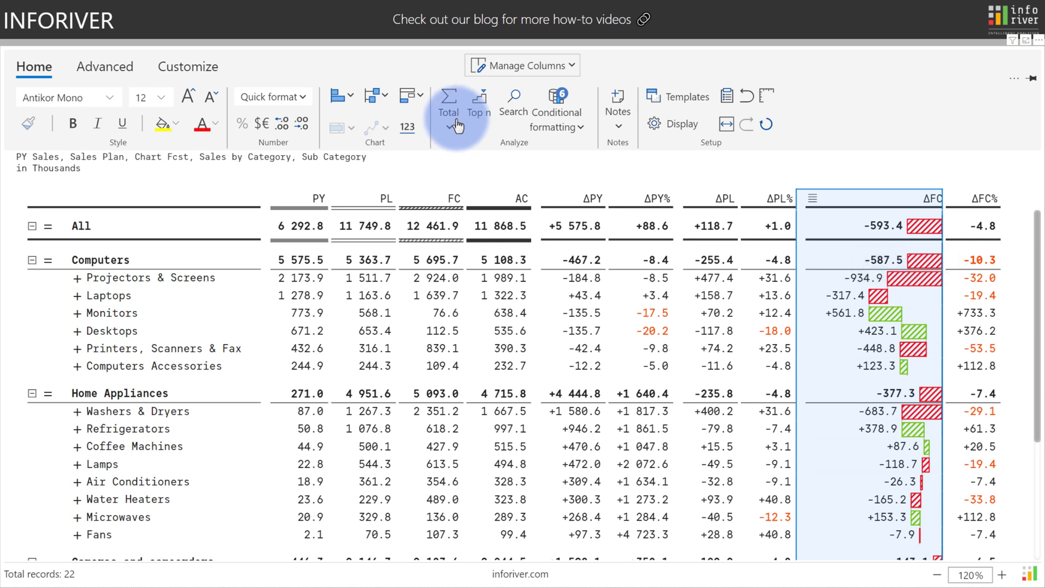
# Step: Enable row subtotal split so each category's total sits in its own bottom row
pyautogui.click(447, 105)
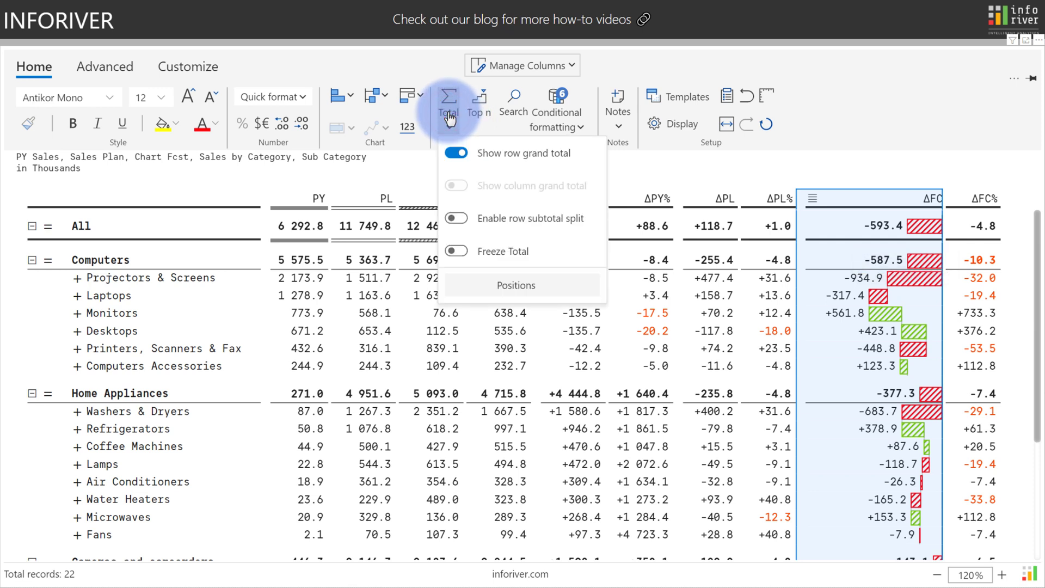
pyautogui.click(456, 217)
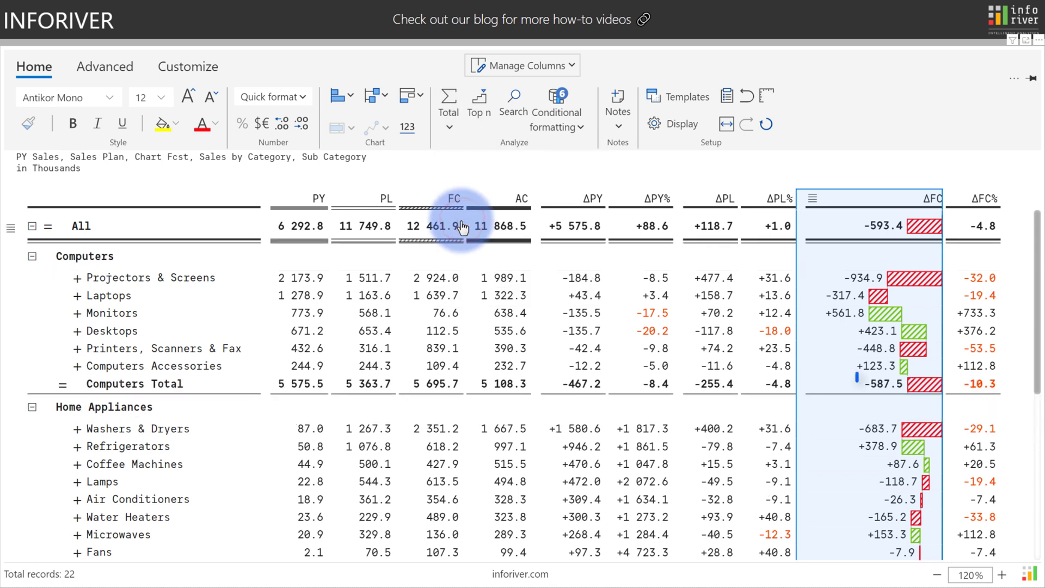
pyautogui.click(901, 384)
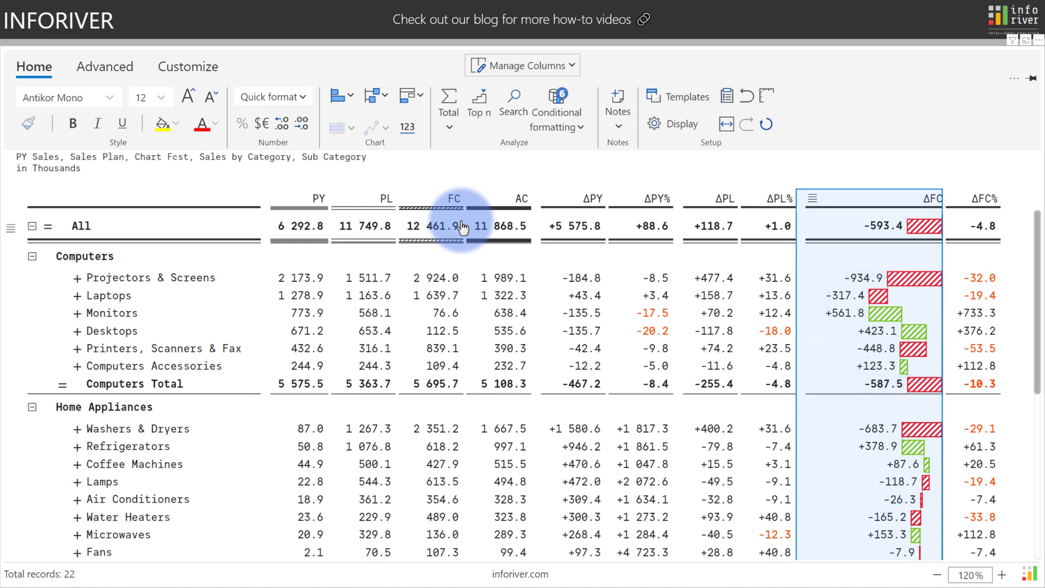
pyautogui.click(188, 67)
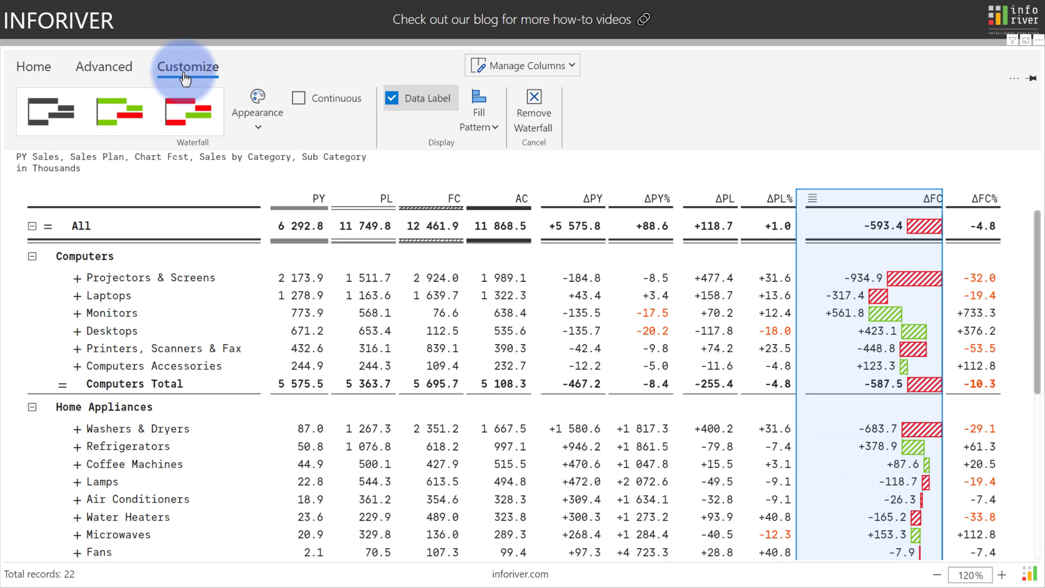
pyautogui.moveTo(119, 111)
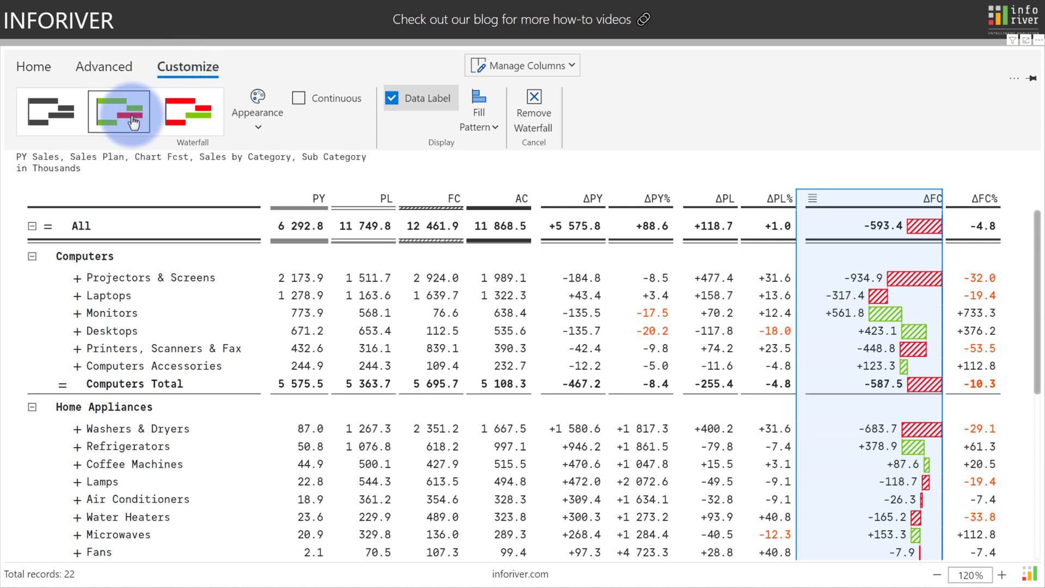
pyautogui.moveTo(256, 112)
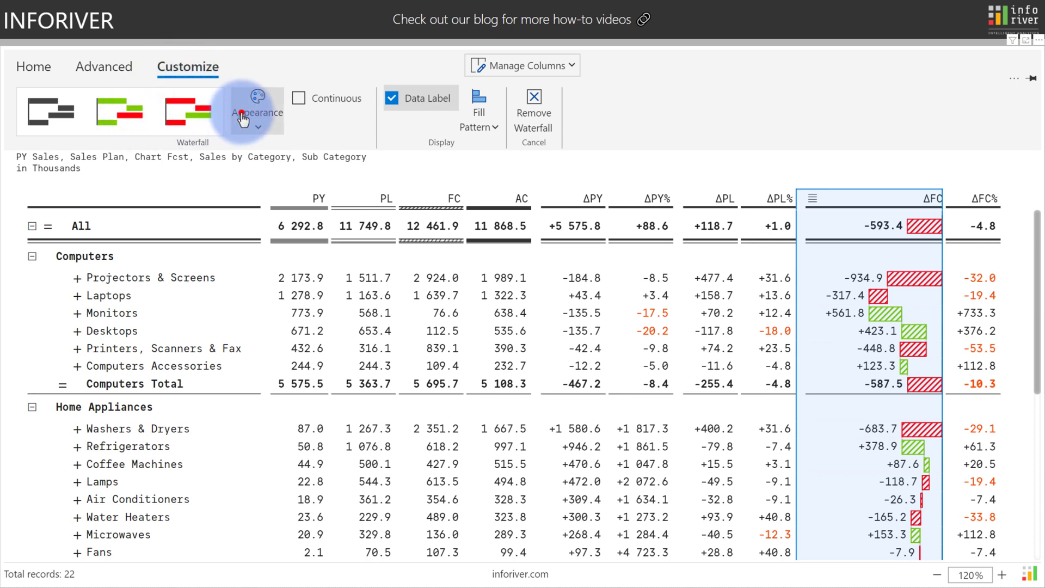
pyautogui.click(257, 106)
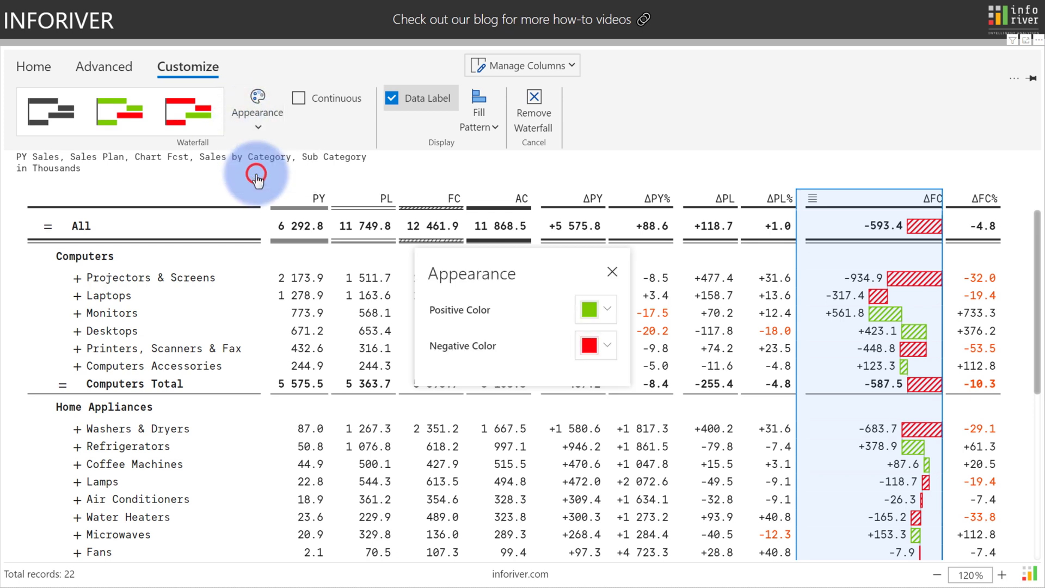
pyautogui.moveTo(257, 179)
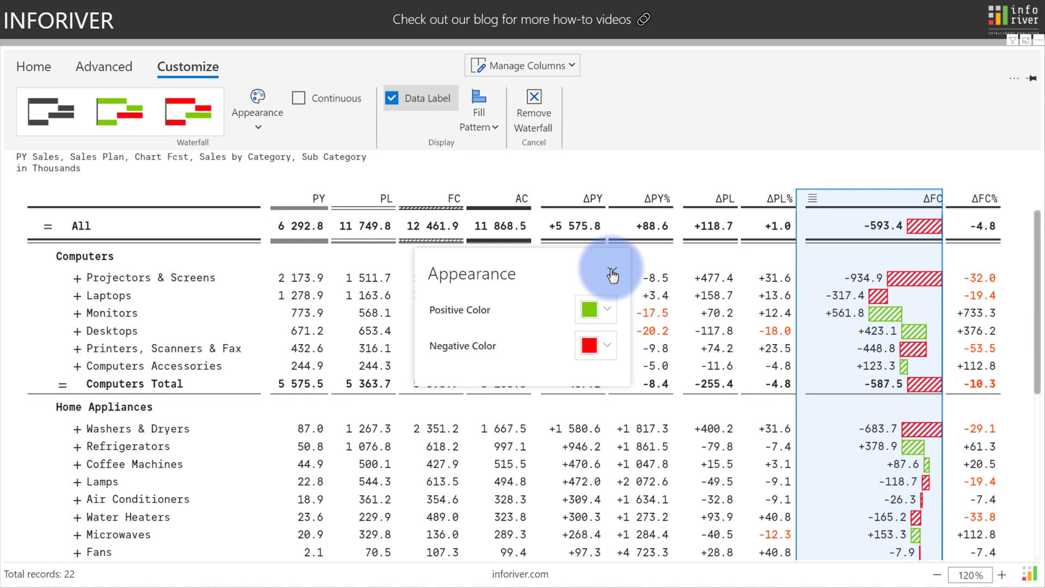
pyautogui.click(607, 274)
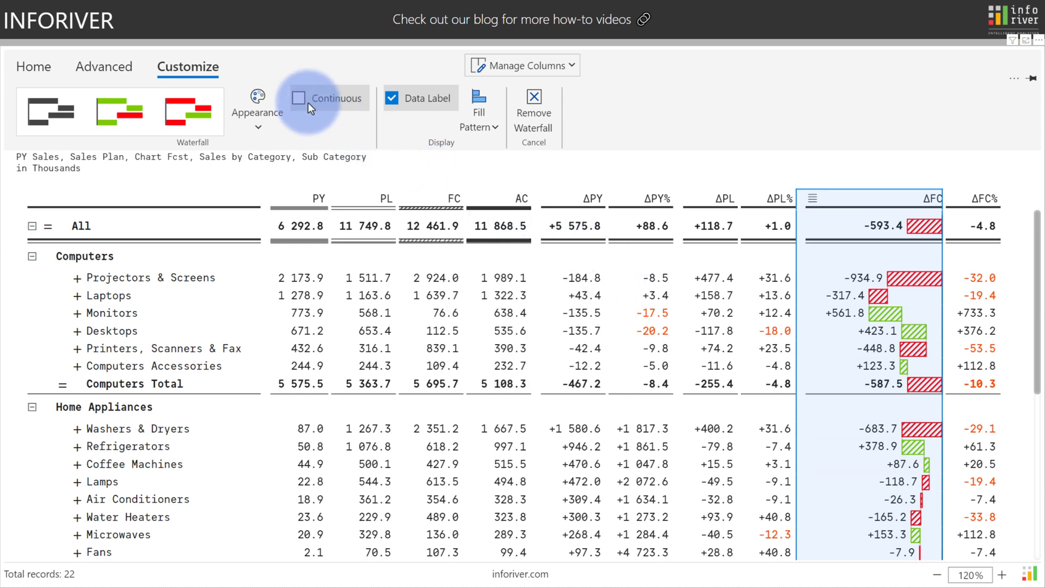
# Step: Toggle Continuous on then off, keeping separate hatched ΔFC bars with fill patterns listed
pyautogui.click(299, 98)
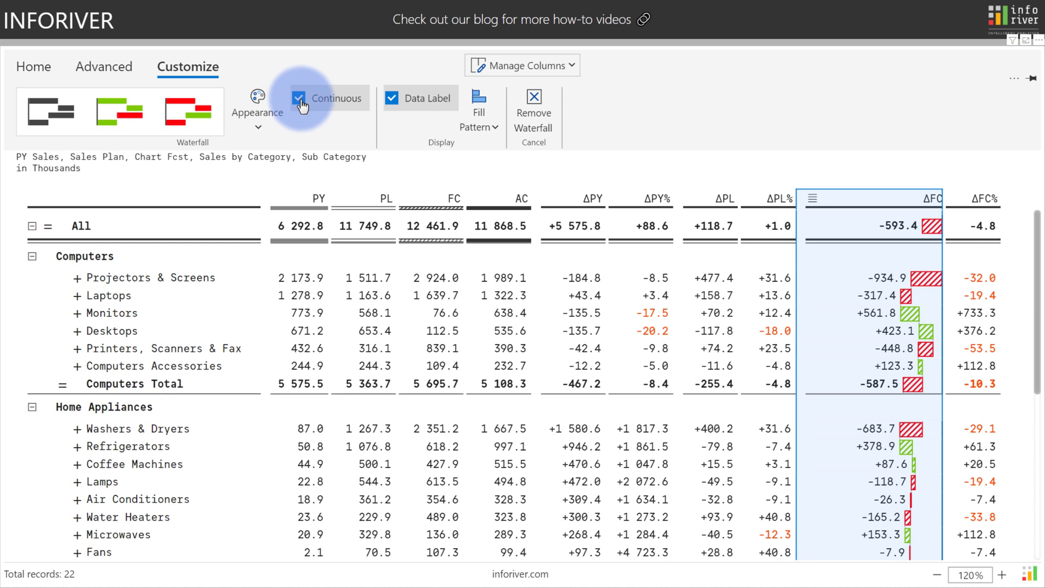
pyautogui.click(298, 98)
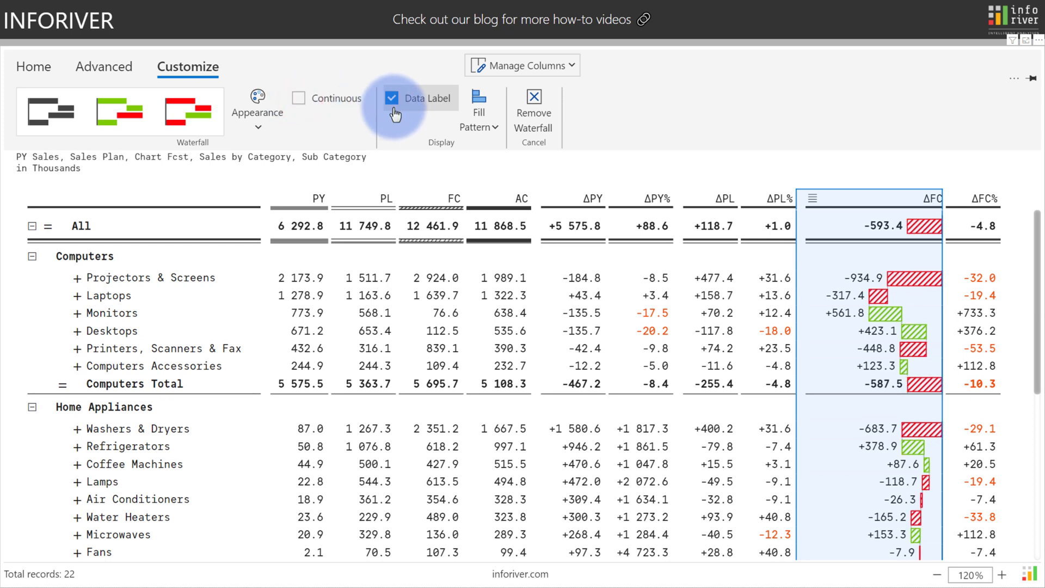
pyautogui.click(479, 116)
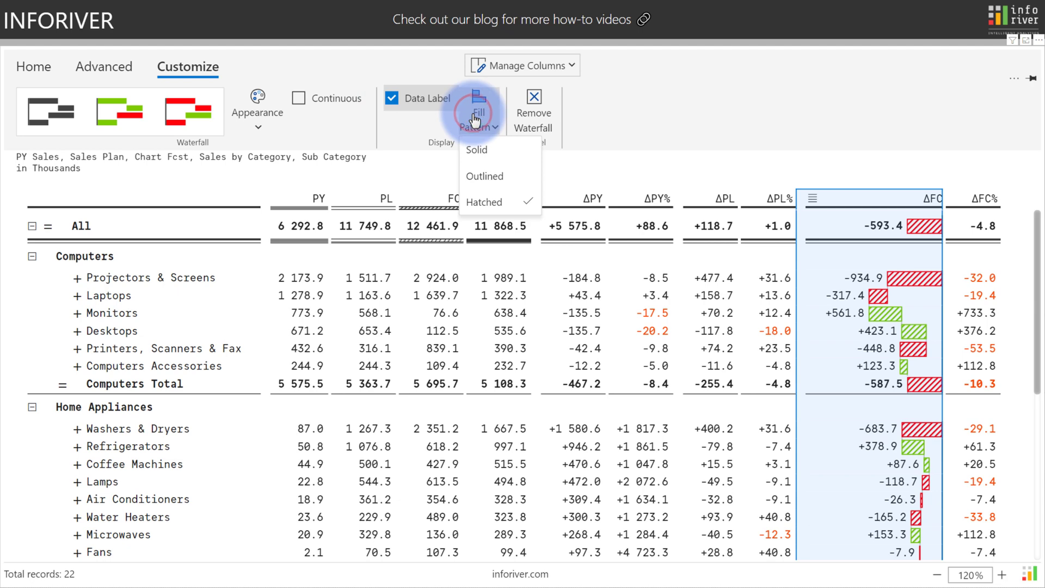